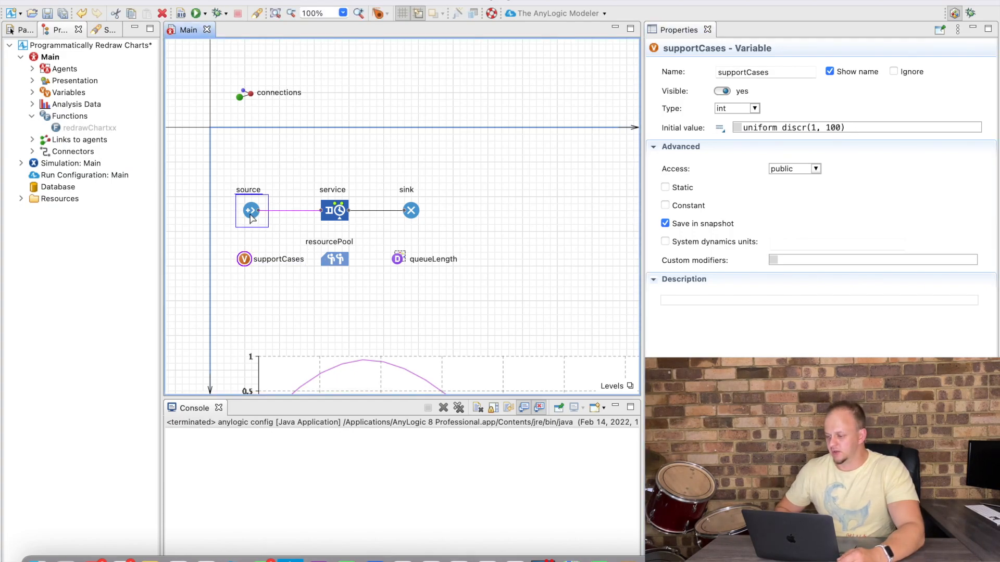
Inspect the source, service, resourcePool, sink and queueLength data set properties on Main.
{"action": "left_click", "coordinate": [250, 211]}
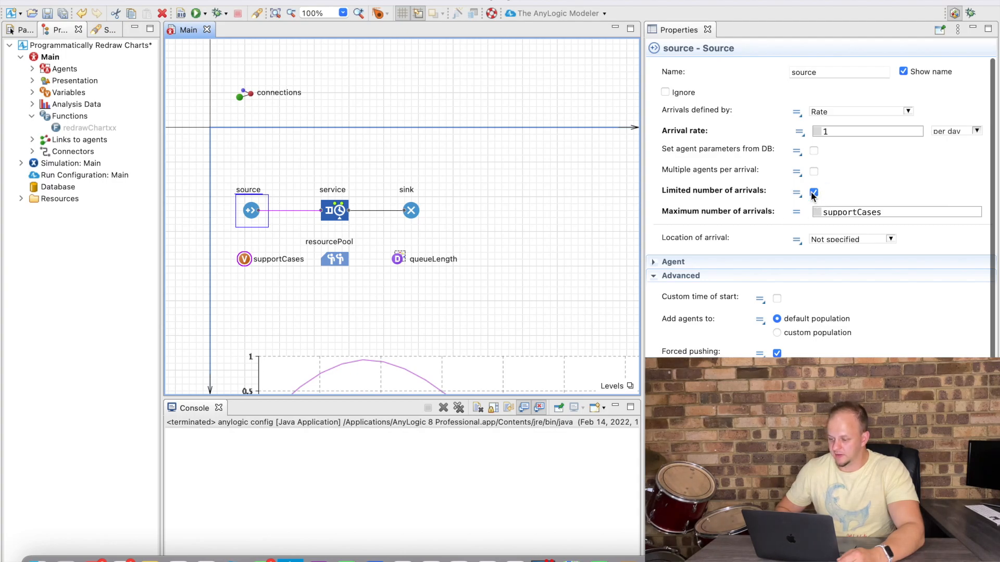
{"action": "double_click", "coordinate": [851, 211]}
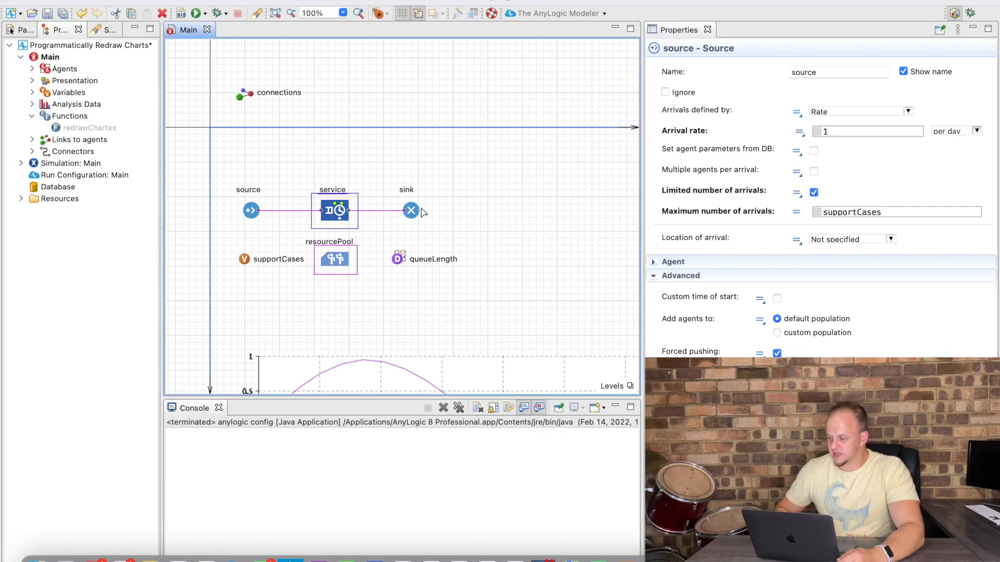
{"action": "left_click", "coordinate": [335, 210]}
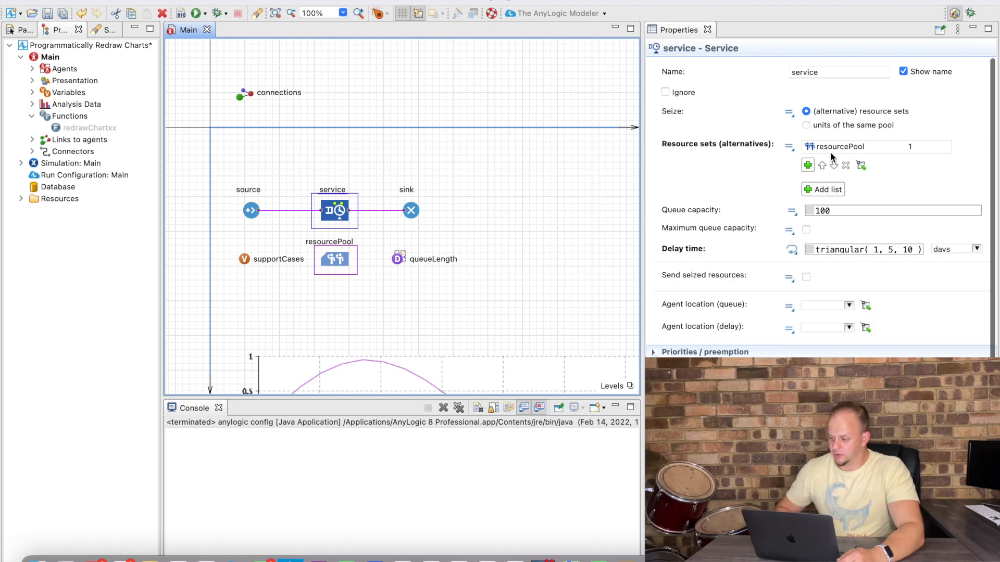
{"action": "left_click", "coordinate": [335, 258]}
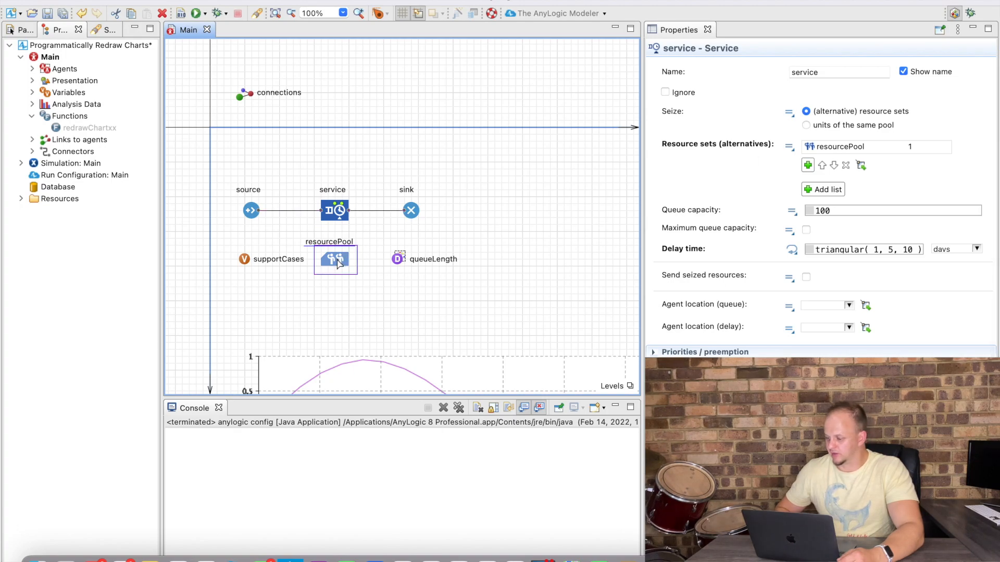
{"action": "left_click", "coordinate": [334, 259]}
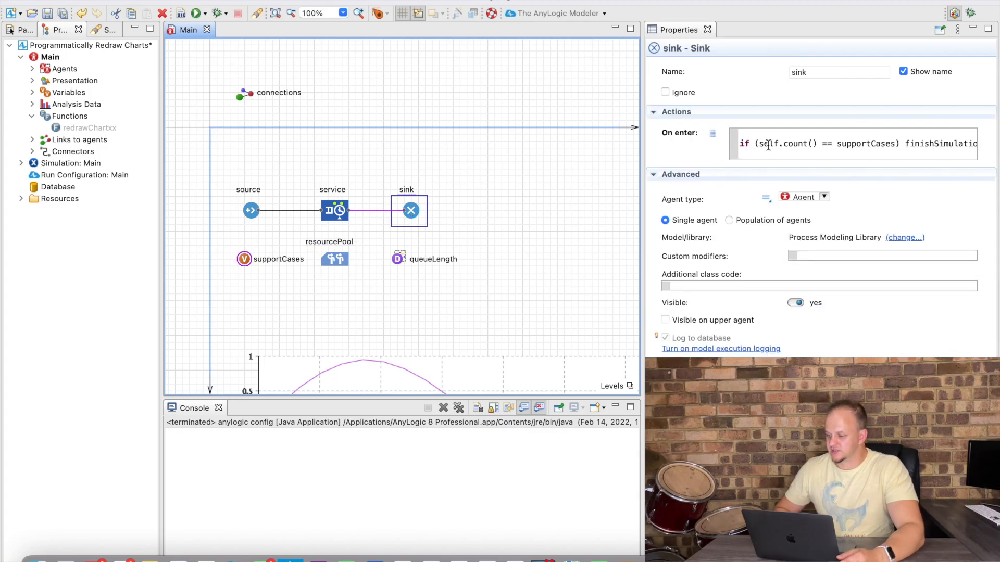
{"action": "mouse_move", "coordinate": [448, 223]}
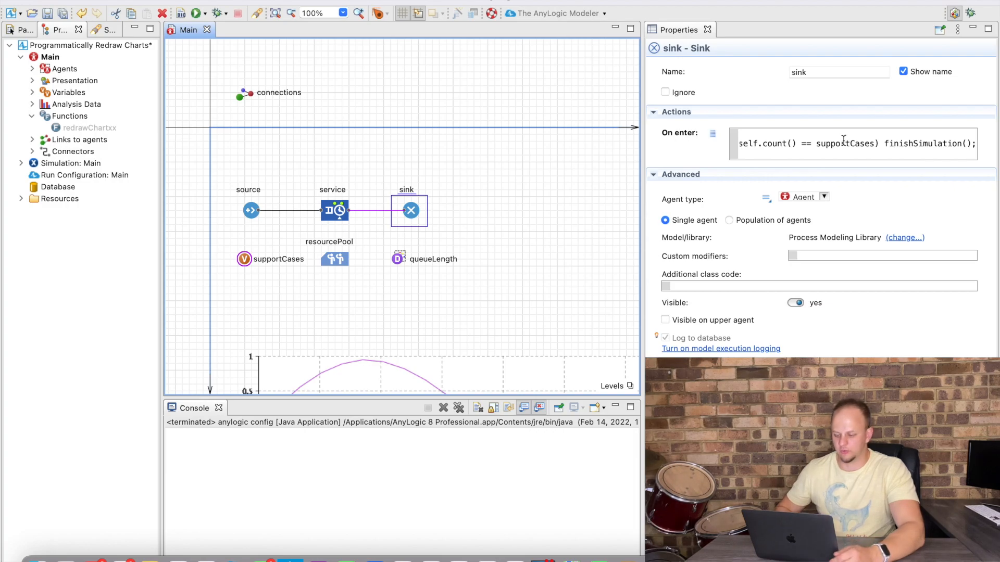
{"action": "left_click", "coordinate": [396, 259]}
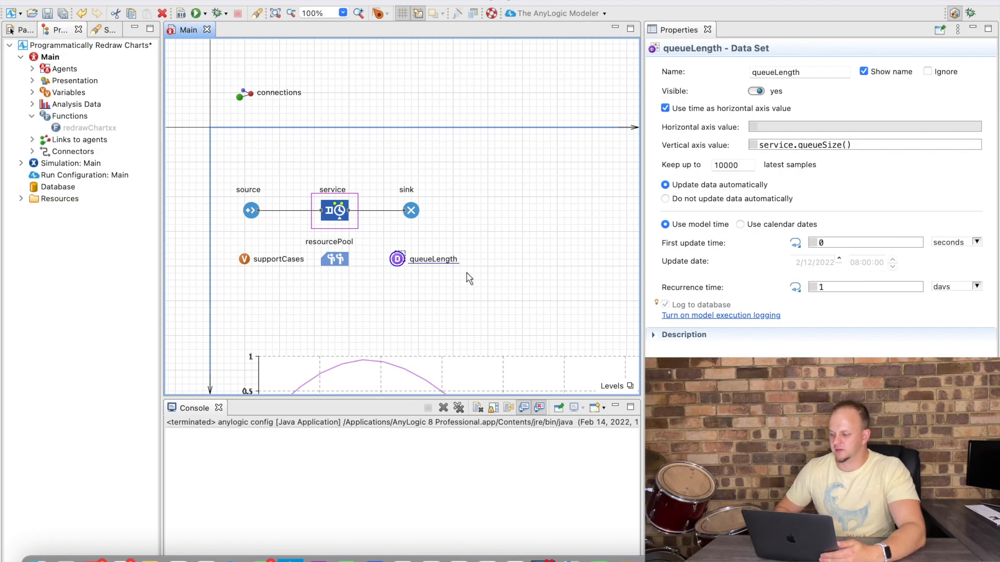
Select manualPlot and scroll its properties to the Scale section's Time window of 100.
{"action": "scroll", "scroll_direction": "down", "scroll_amount": 3}
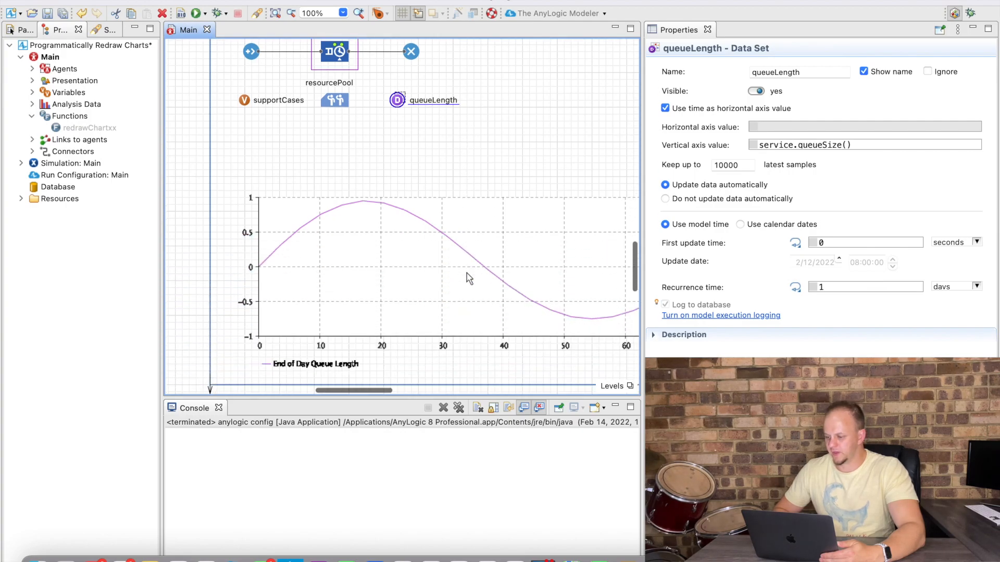
{"action": "left_click", "coordinate": [841, 144]}
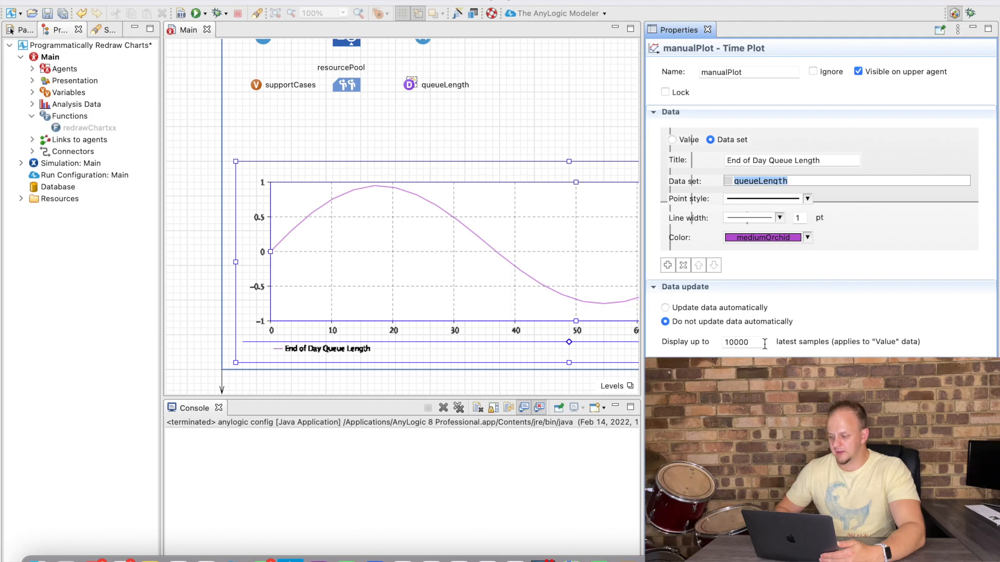
{"action": "scroll", "scroll_direction": "down", "scroll_amount": 3}
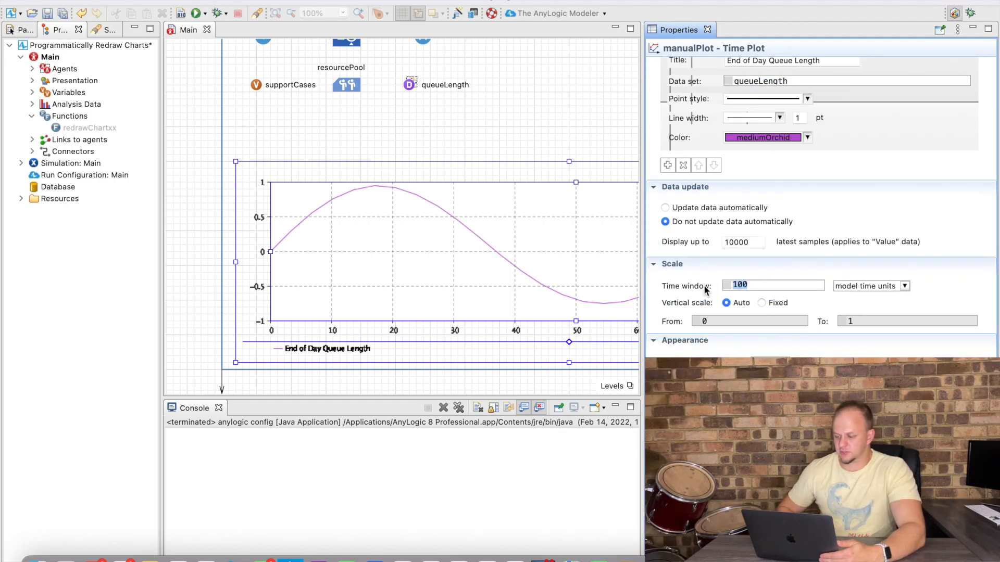
{"action": "left_click", "coordinate": [771, 286]}
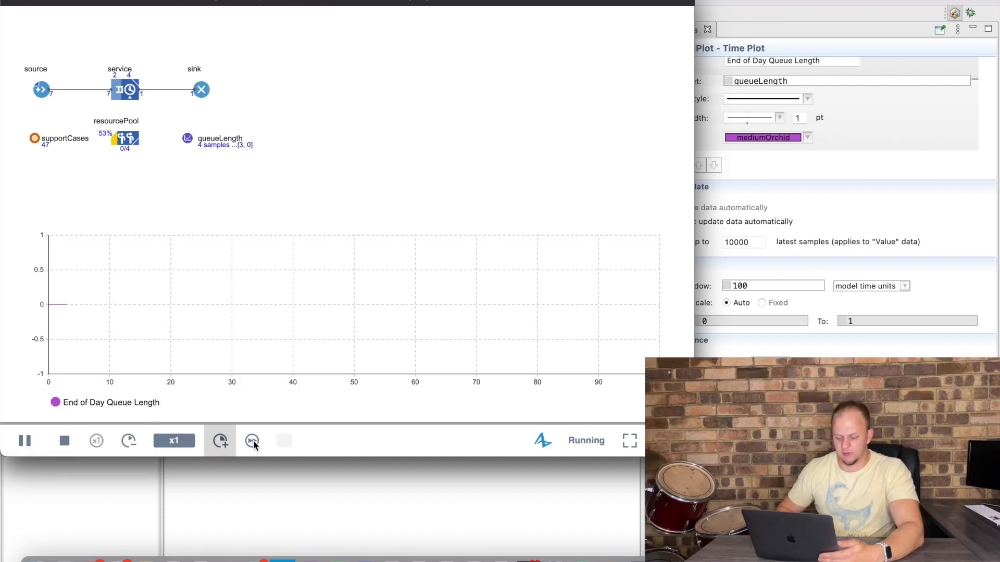
Run the simulation in virtual time to completion, then run it again.
{"action": "left_click", "coordinate": [251, 440]}
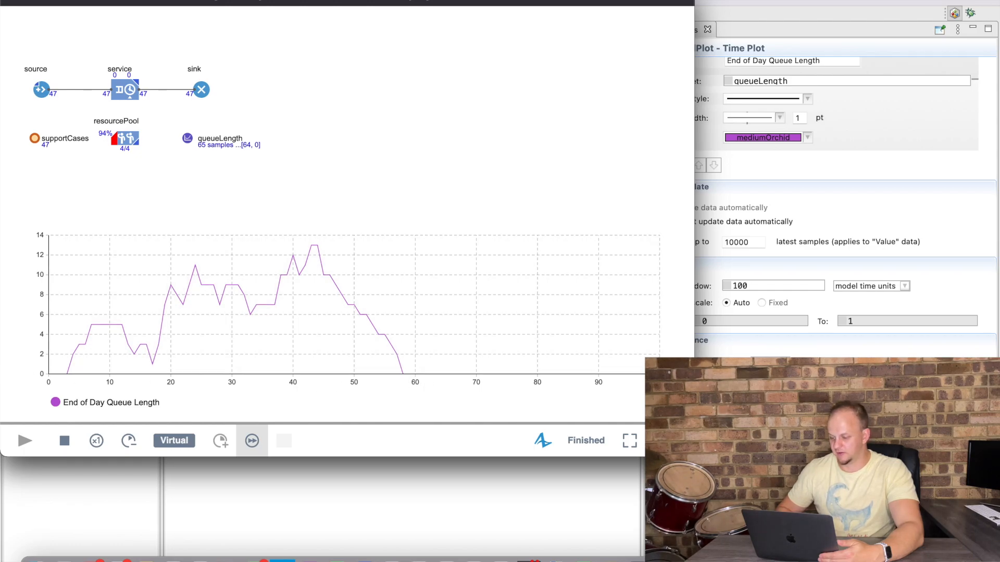
{"action": "mouse_move", "coordinate": [395, 381]}
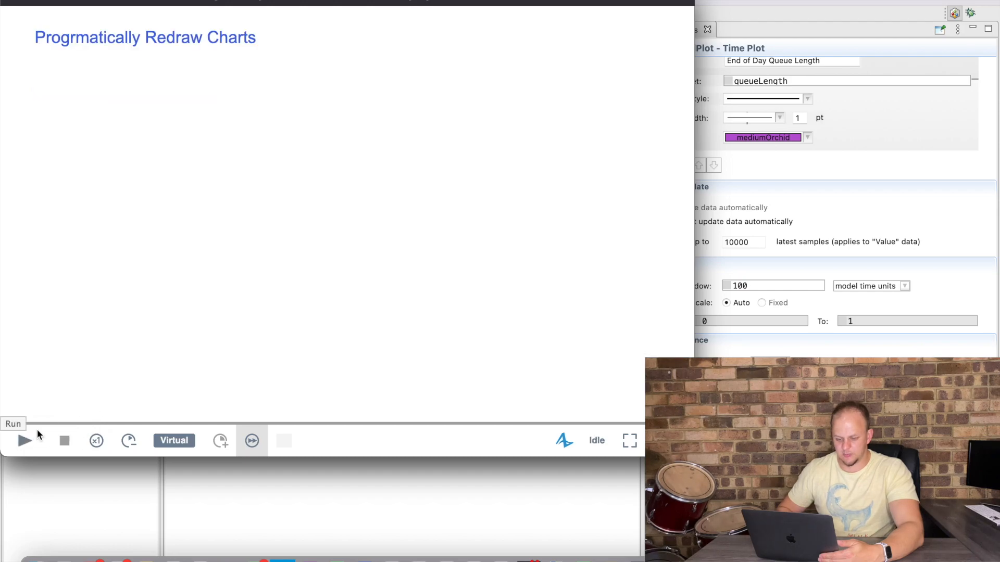
{"action": "left_click", "coordinate": [24, 440]}
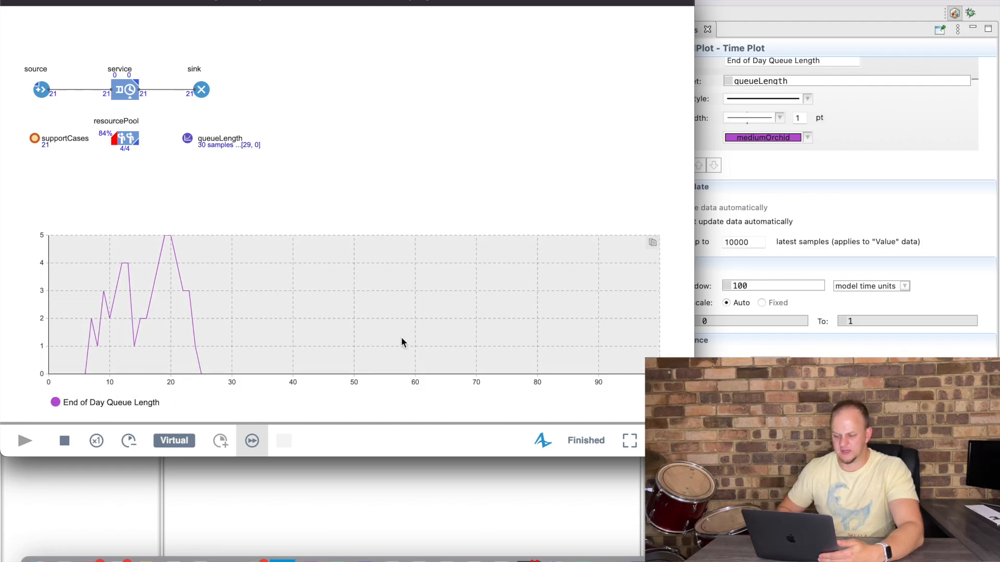
{"action": "mouse_move", "coordinate": [296, 361]}
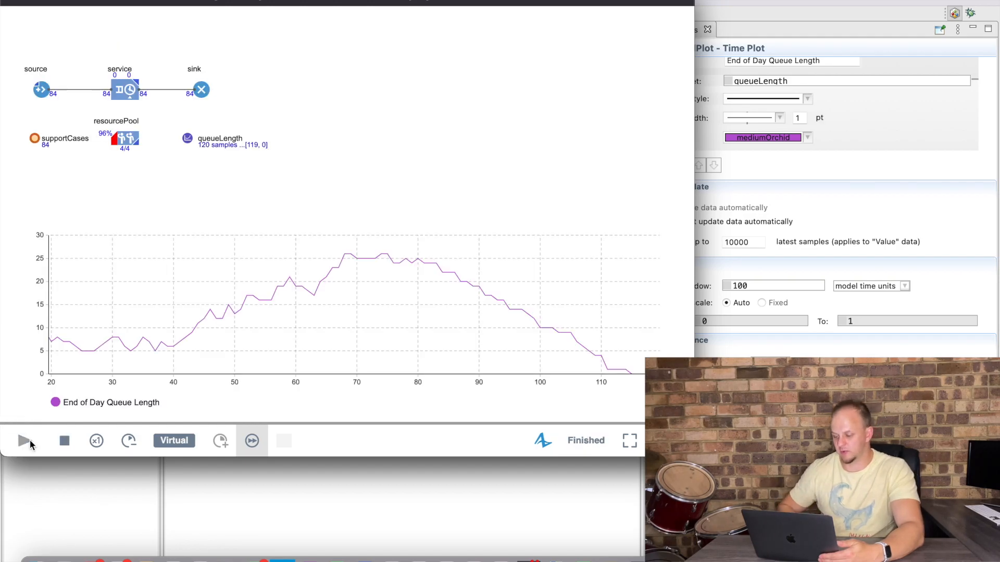
{"action": "mouse_move", "coordinate": [18, 376]}
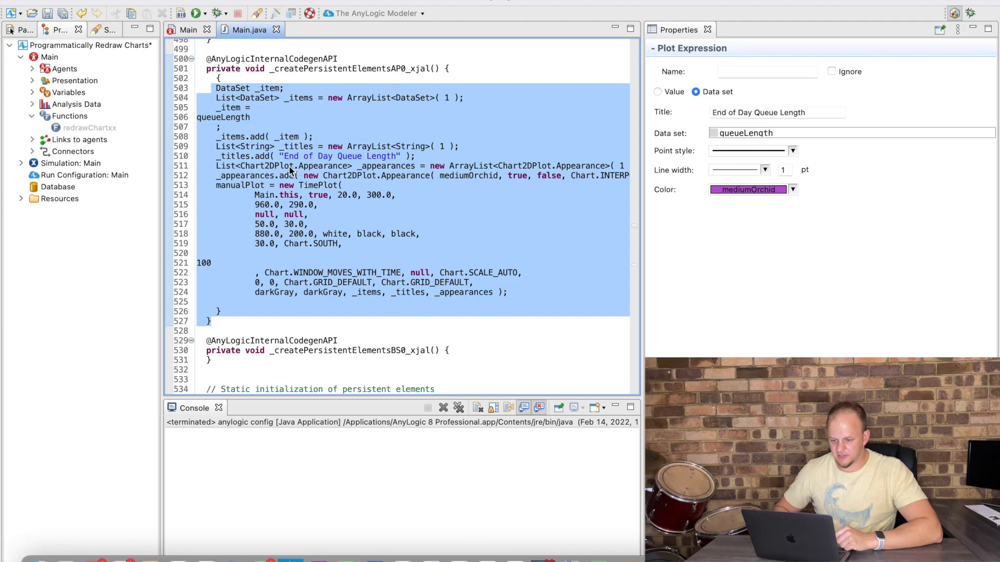
Select the manualPlot TimePlot creation code in Main.java's _createPersistentElementsAP0_xjal.
{"action": "left_click", "coordinate": [187, 29]}
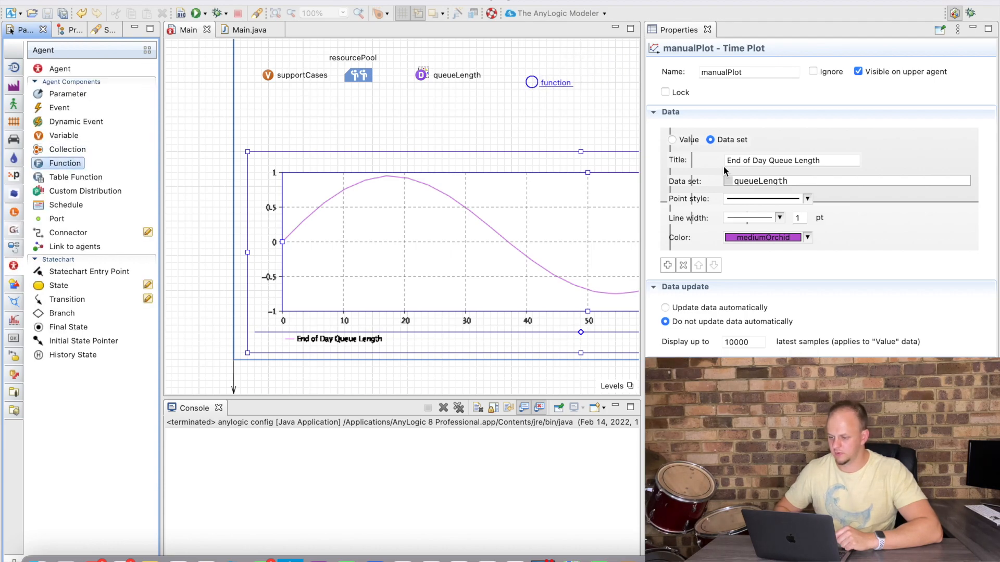
Name the new function redrawChart and paste the TimePlot creation code into its body.
{"action": "left_click", "coordinate": [553, 82]}
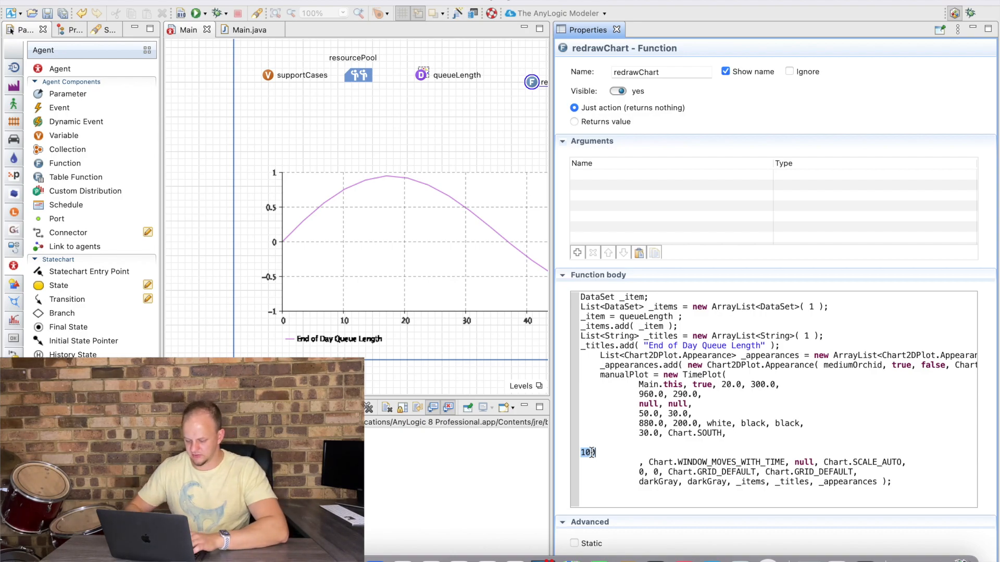
Replace the fixed 100 time window in redrawChart with roundToInt(time()).
{"action": "type", "text": "time("}
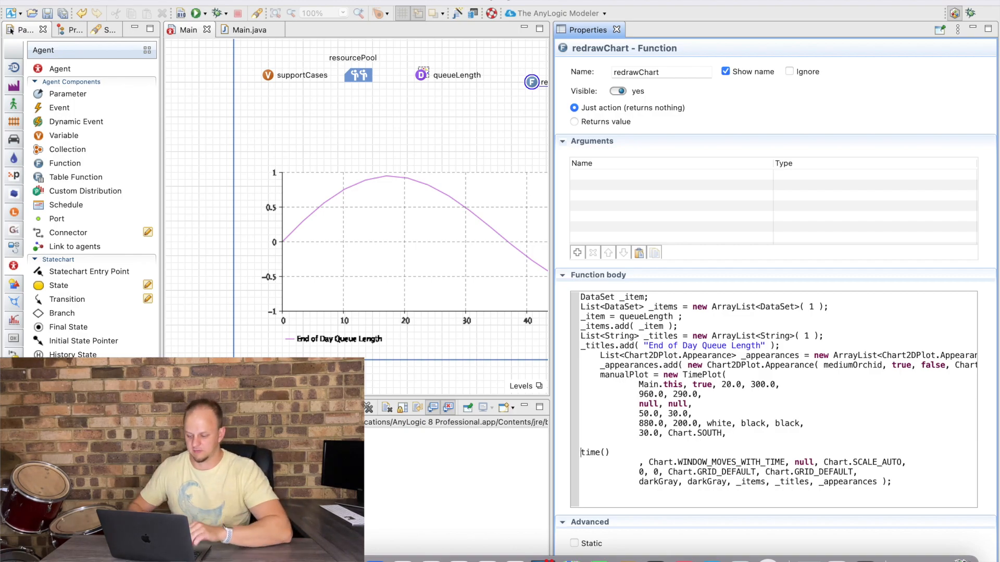
{"action": "type", "text": "roundToInt("}
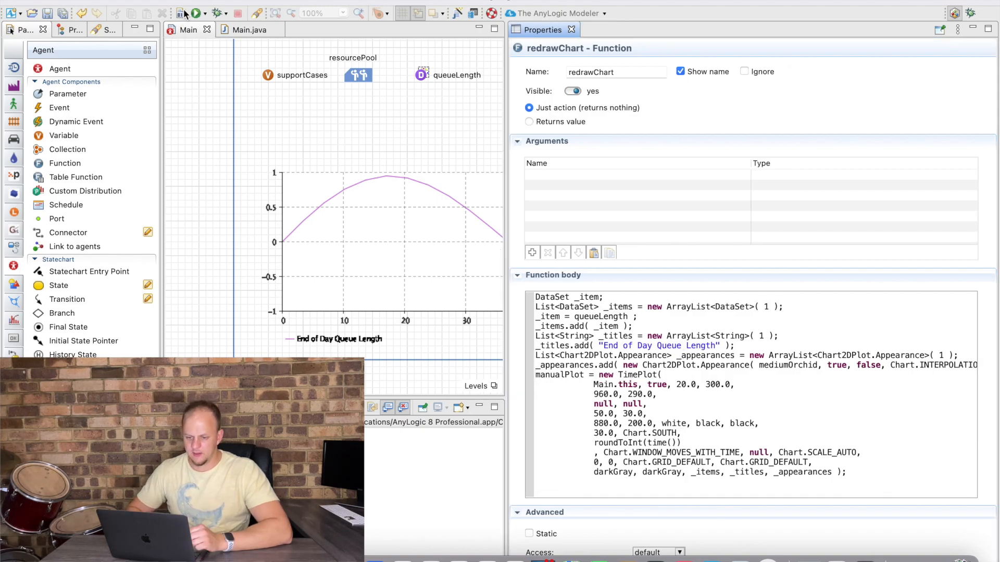
{"action": "left_click", "coordinate": [182, 13]}
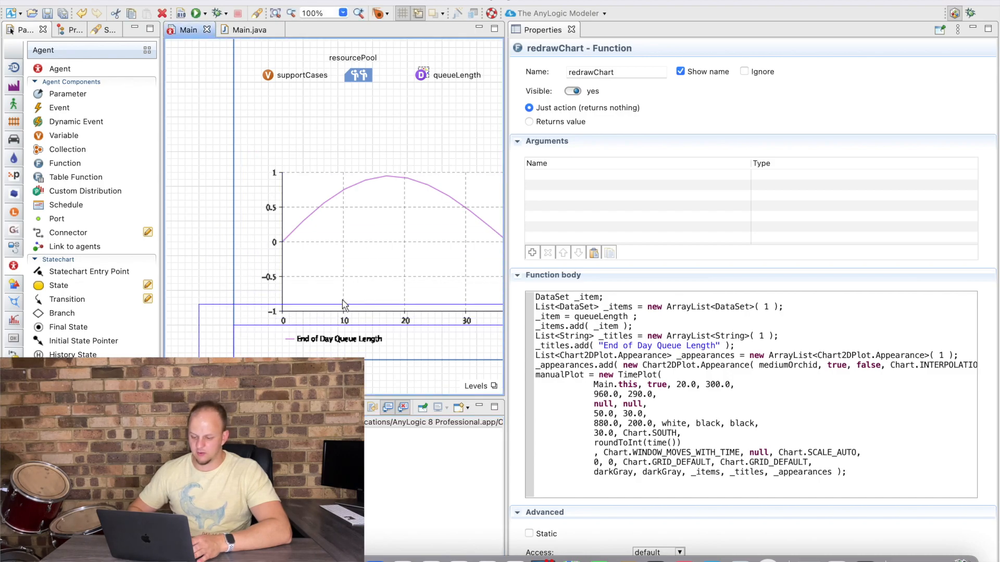
{"action": "left_click", "coordinate": [350, 255]}
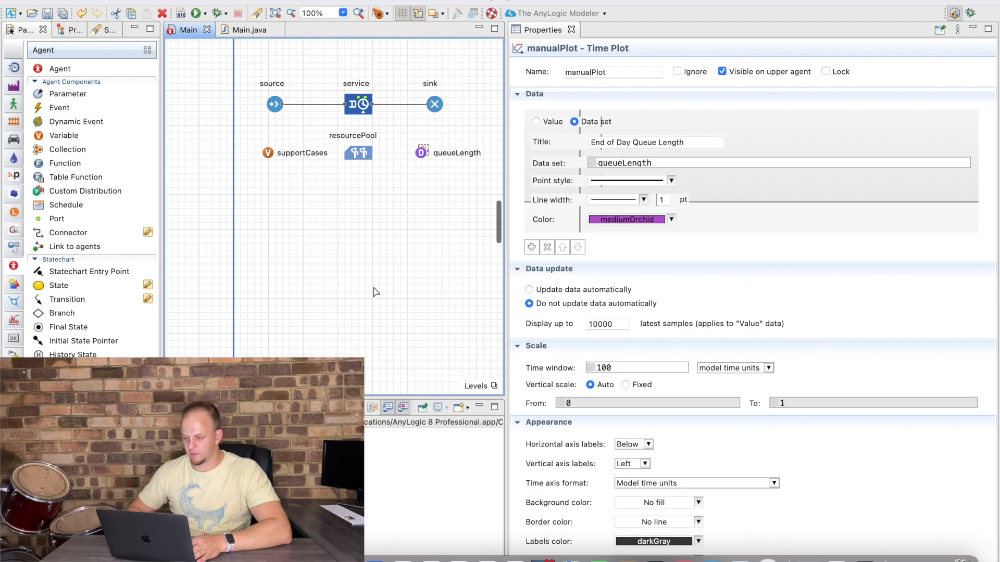
{"action": "scroll", "scroll_direction": "down", "scroll_amount": 3}
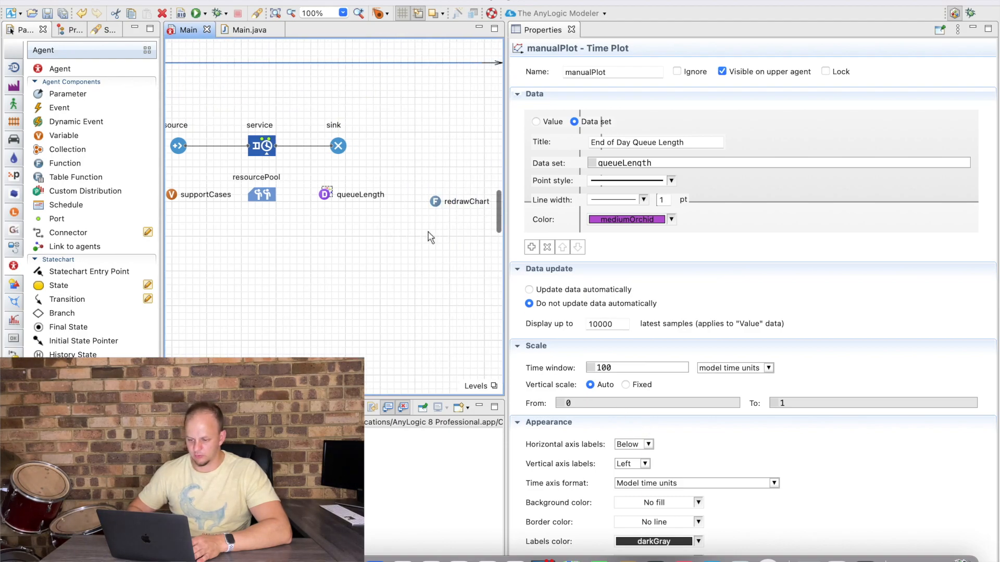
Insert redrawChart(); above finishSimulation in the sink's On enter action.
{"action": "left_click", "coordinate": [337, 145]}
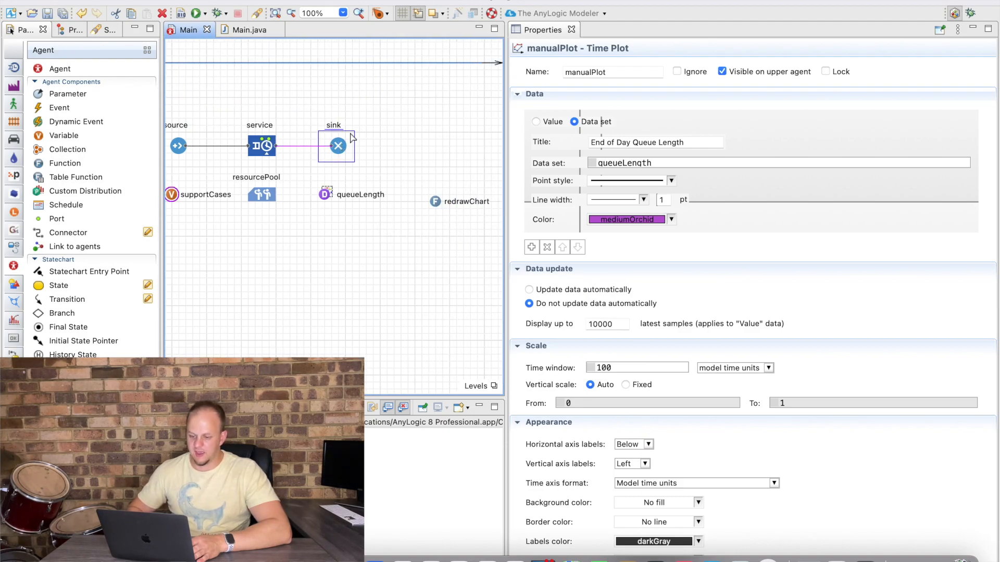
{"action": "left_click", "coordinate": [336, 145]}
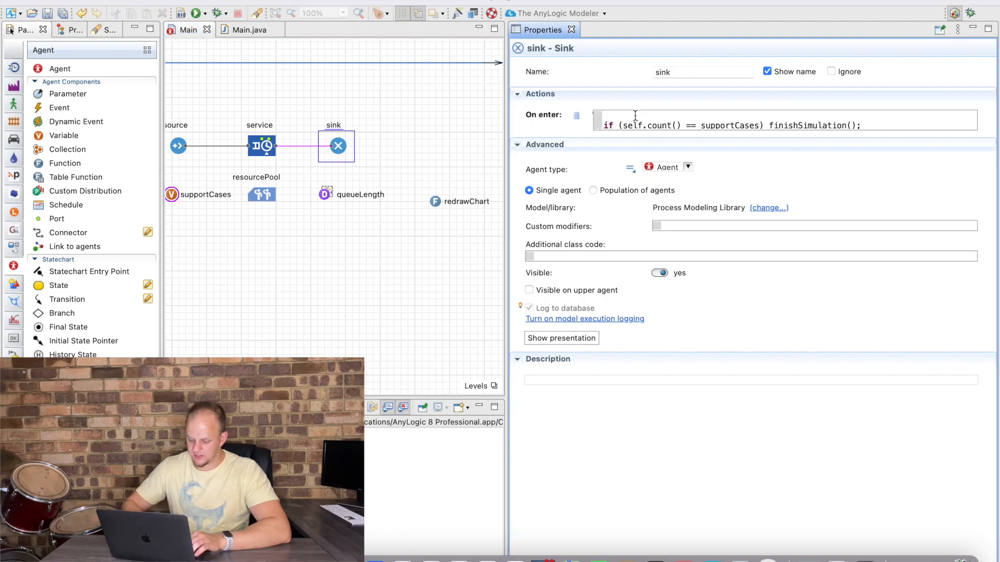
{"action": "type", "text": "redrawChart();"}
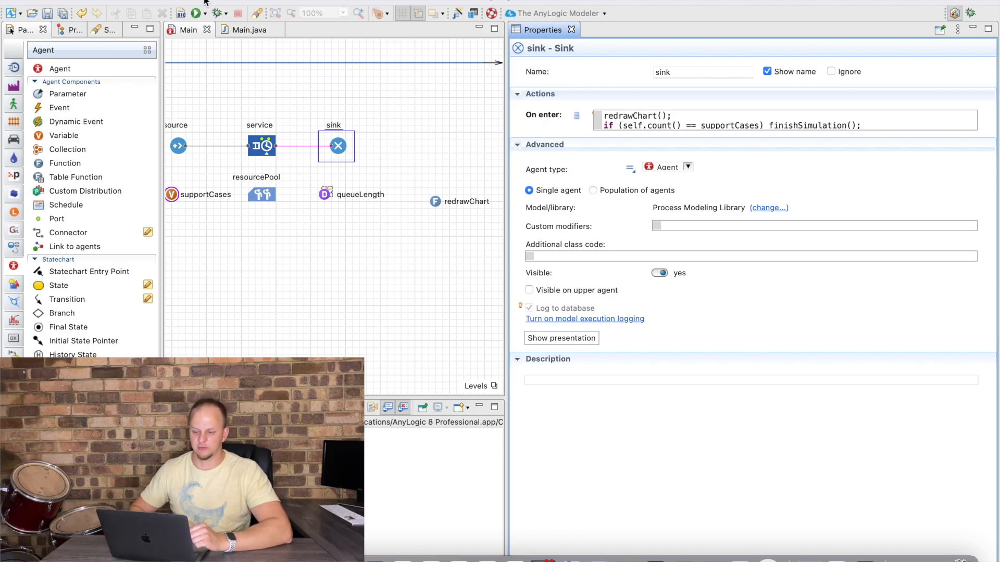
{"action": "left_click", "coordinate": [197, 13]}
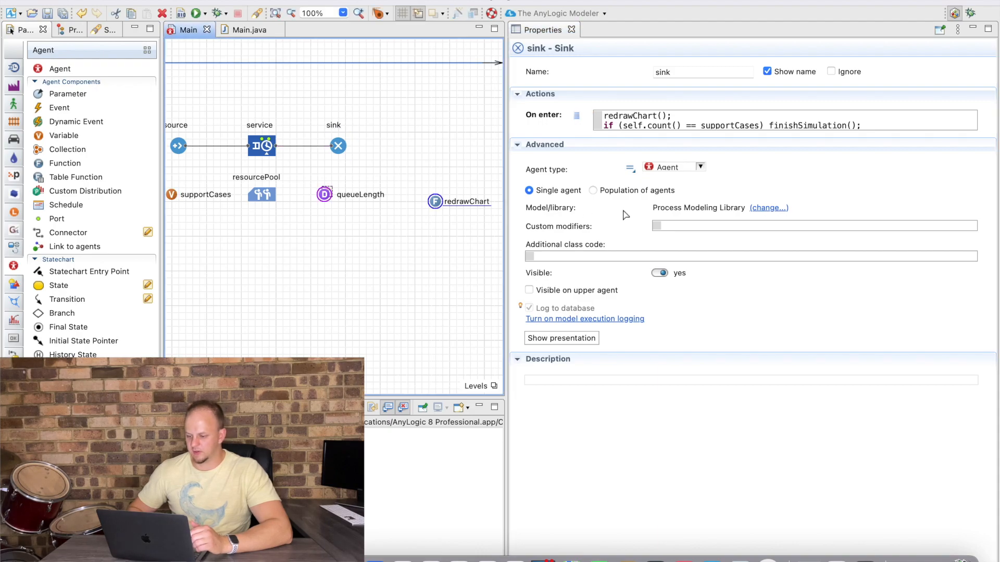
{"action": "left_click", "coordinate": [434, 201]}
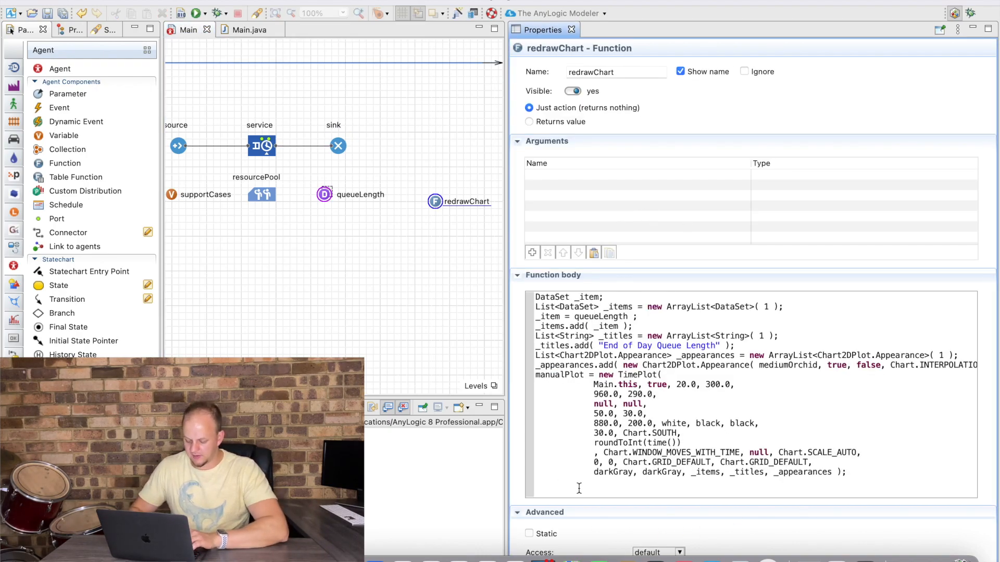
Append presentation.add(manualPlot); to the end of redrawChart's body.
{"action": "type", "text": "pres"}
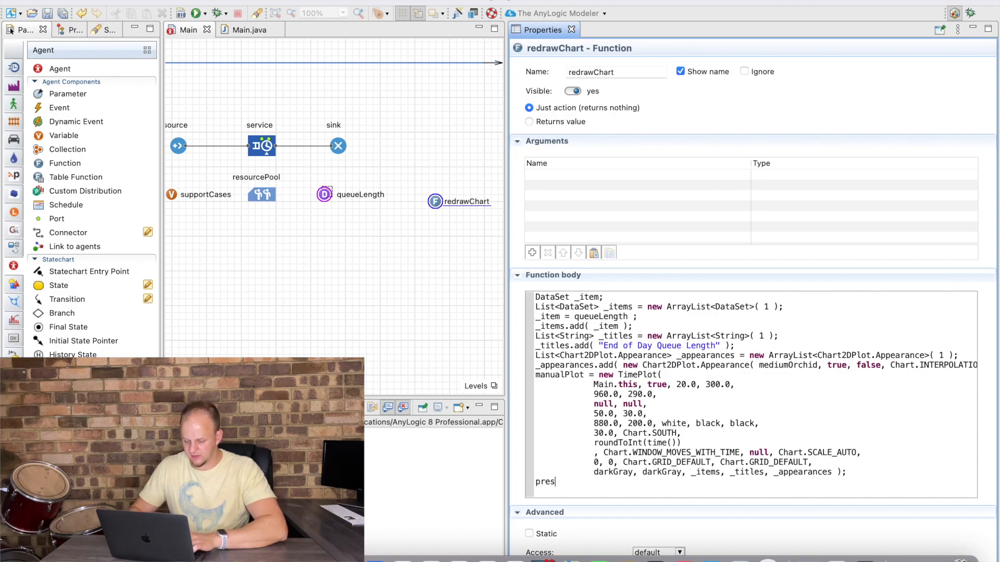
{"action": "type", "text": "entation.add("}
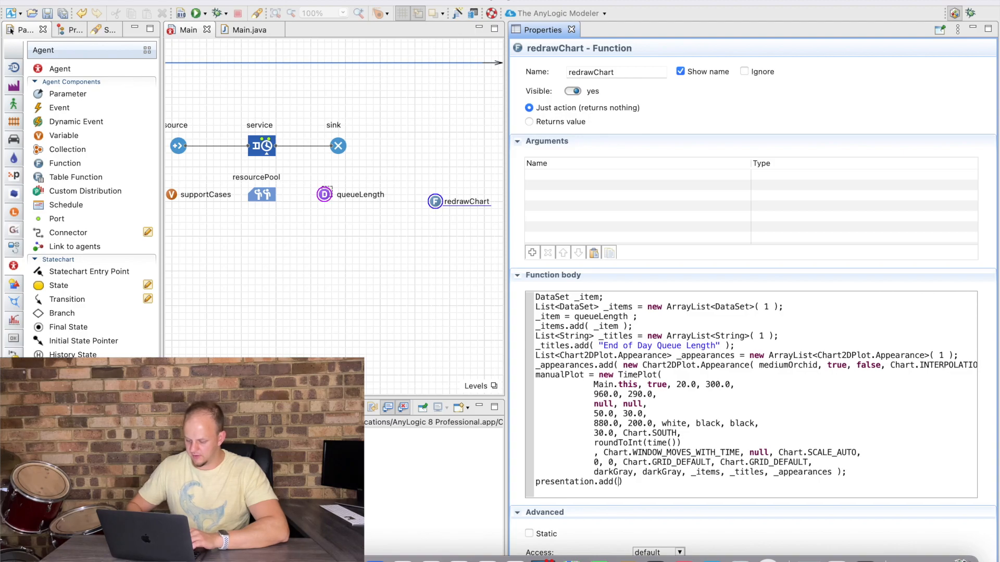
{"action": "type", "text": "manualPlot"}
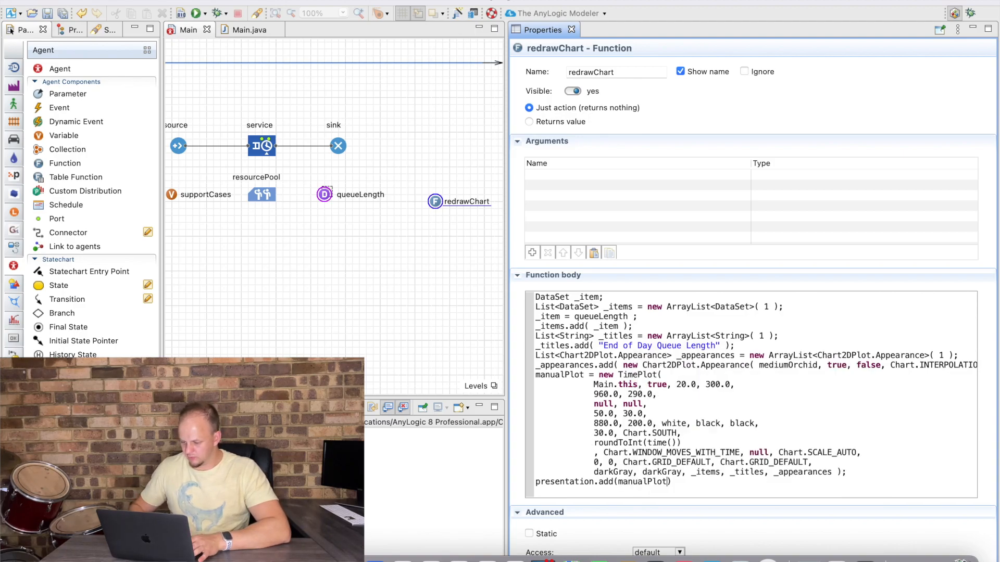
{"action": "type", "text": ";"}
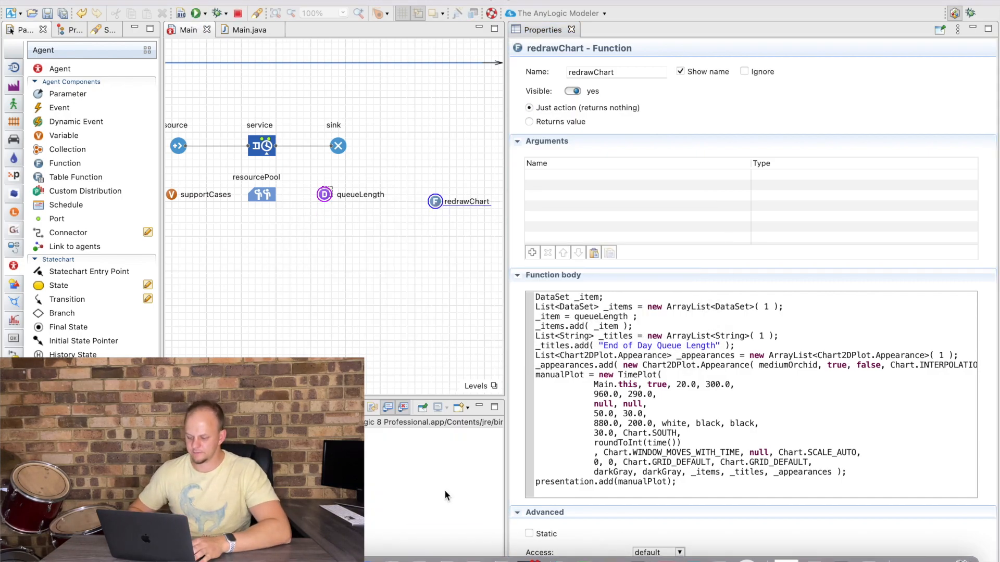
{"action": "left_click", "coordinate": [198, 12]}
{"action": "type", "text": "timePlot"}
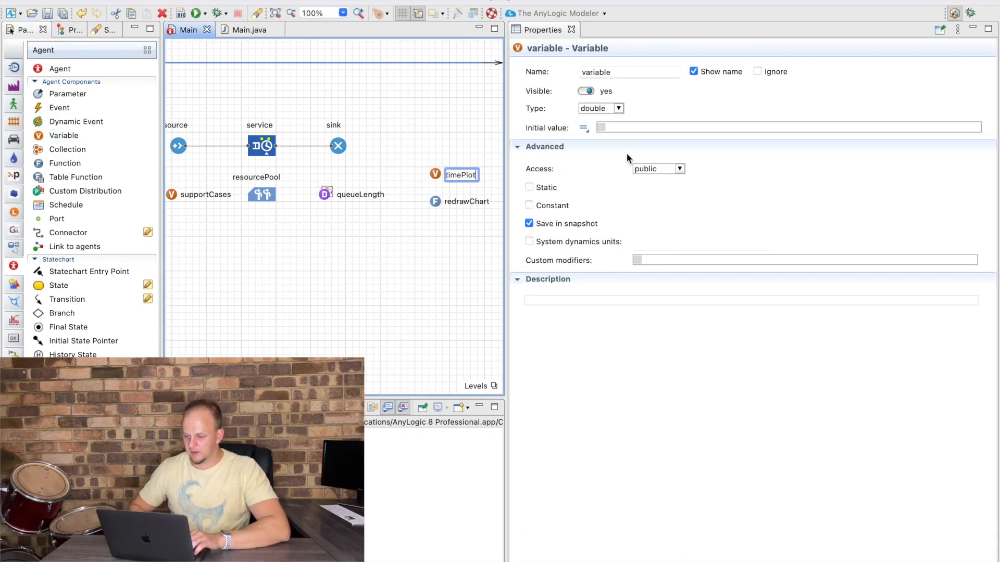
Set the timePlot variable's type to Other... with the custom class TimePLot.
{"action": "left_click", "coordinate": [616, 108]}
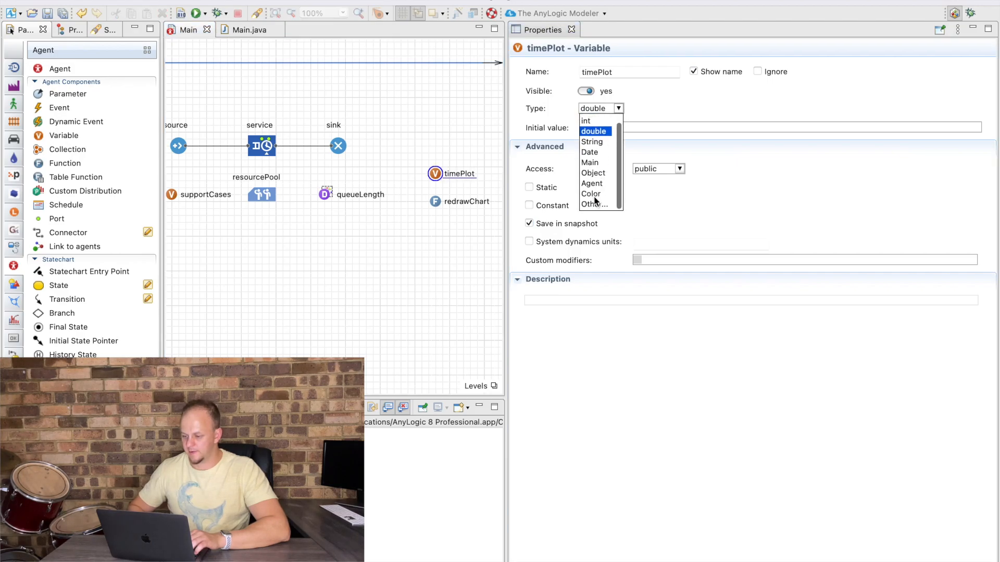
{"action": "left_click", "coordinate": [594, 204]}
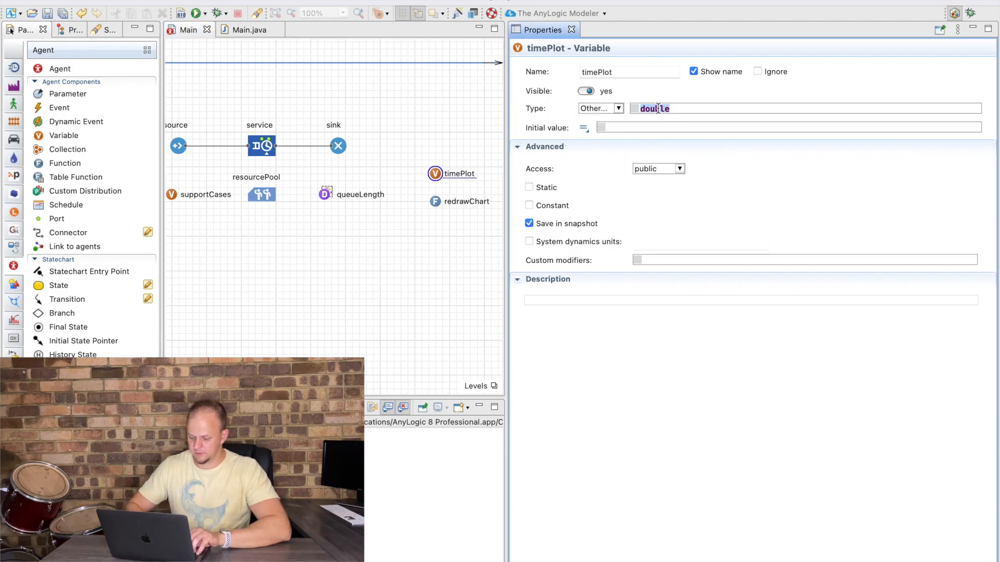
{"action": "type", "text": "TinmePLot"}
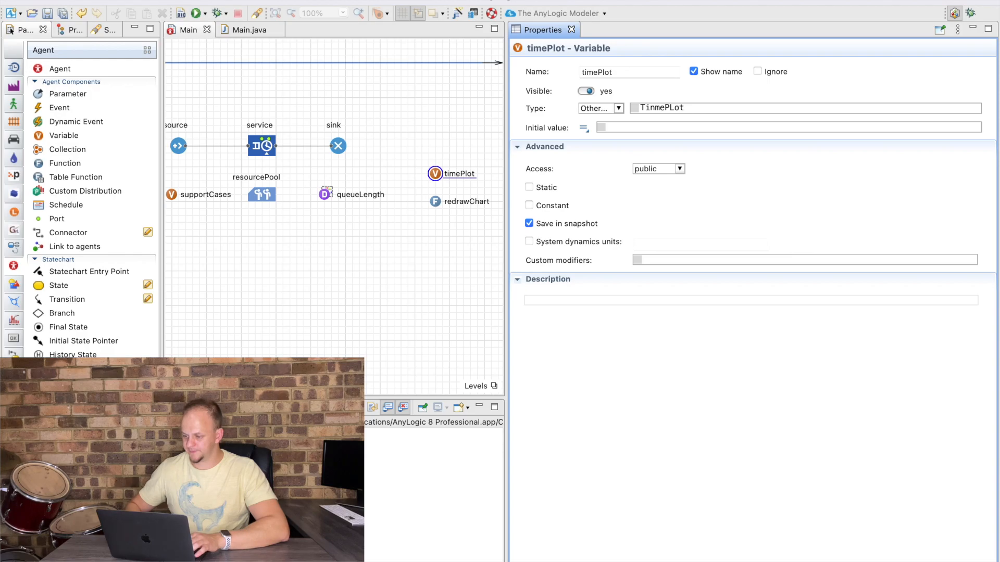
{"action": "type", "text": "TimePLot"}
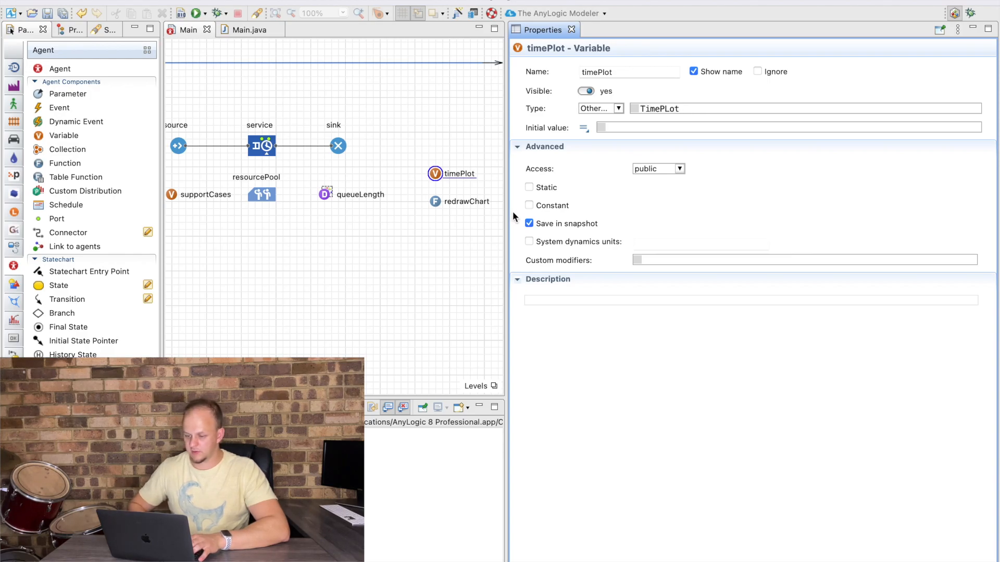
{"action": "left_click", "coordinate": [467, 201]}
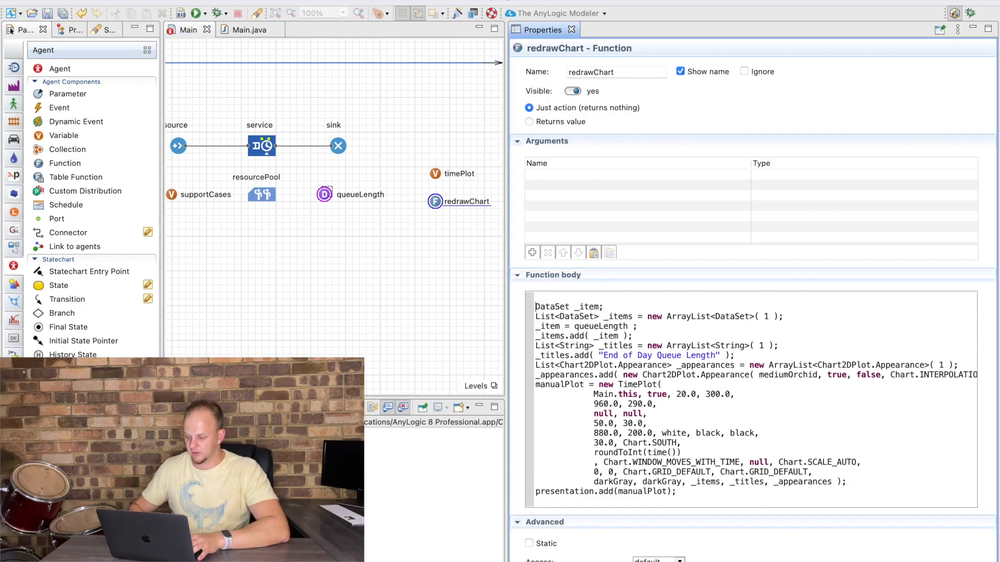
Start redrawChart with presentation.remove(timePlot), use timePlot instead of manualPlot, and launch the model.
{"action": "type", "text": "presentation."}
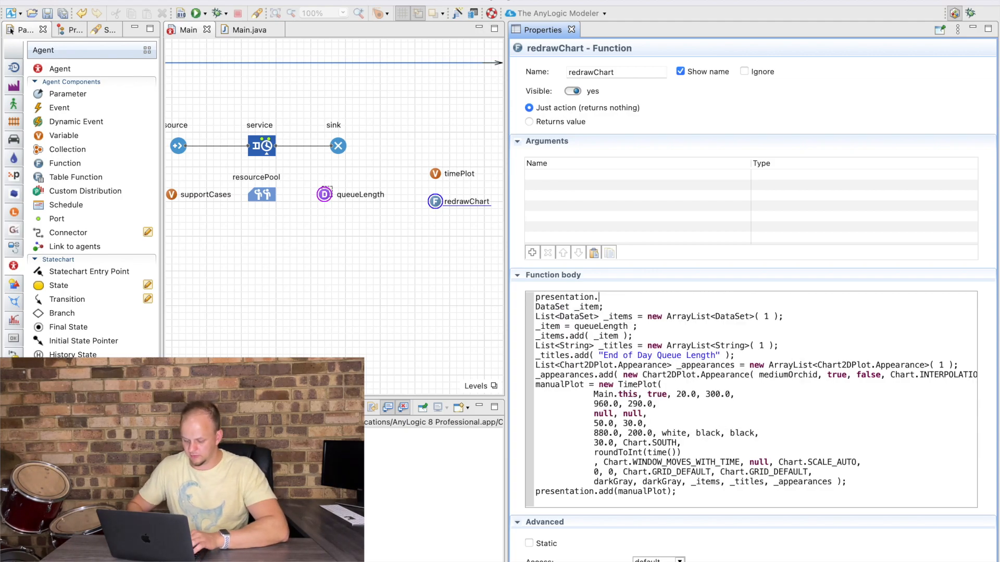
{"action": "type", "text": "remoce()"}
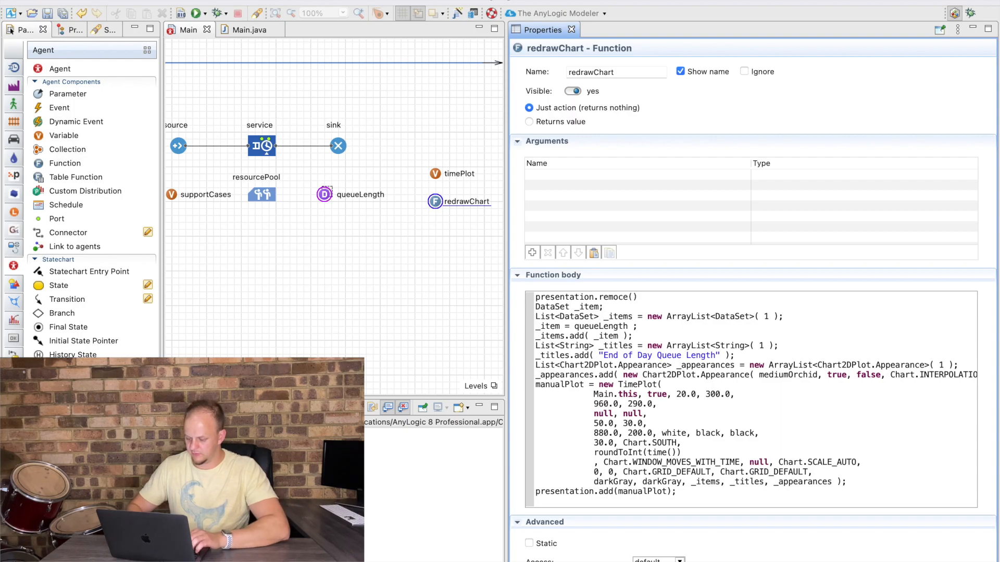
{"action": "type", "text": "timeplot"}
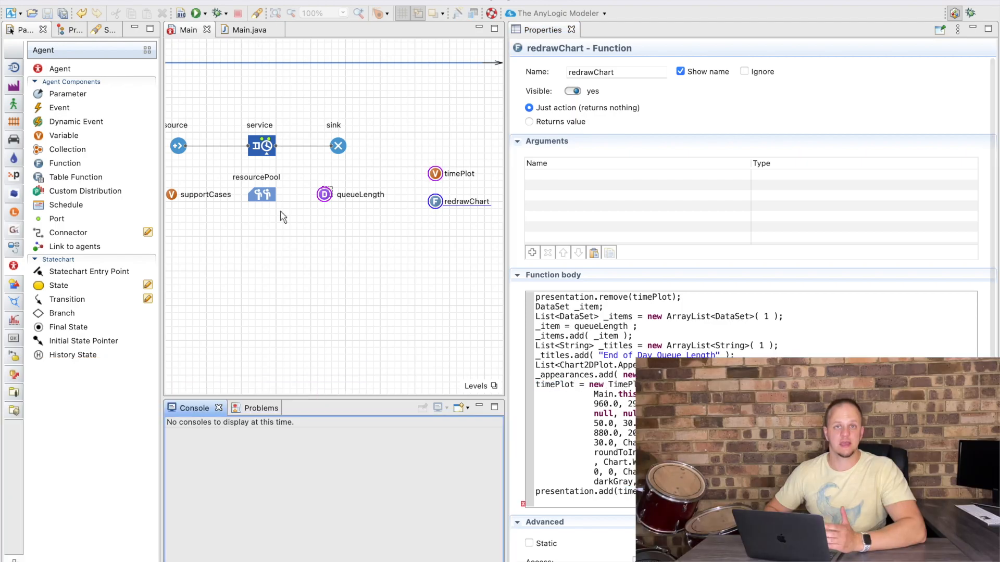
{"action": "left_click", "coordinate": [197, 12]}
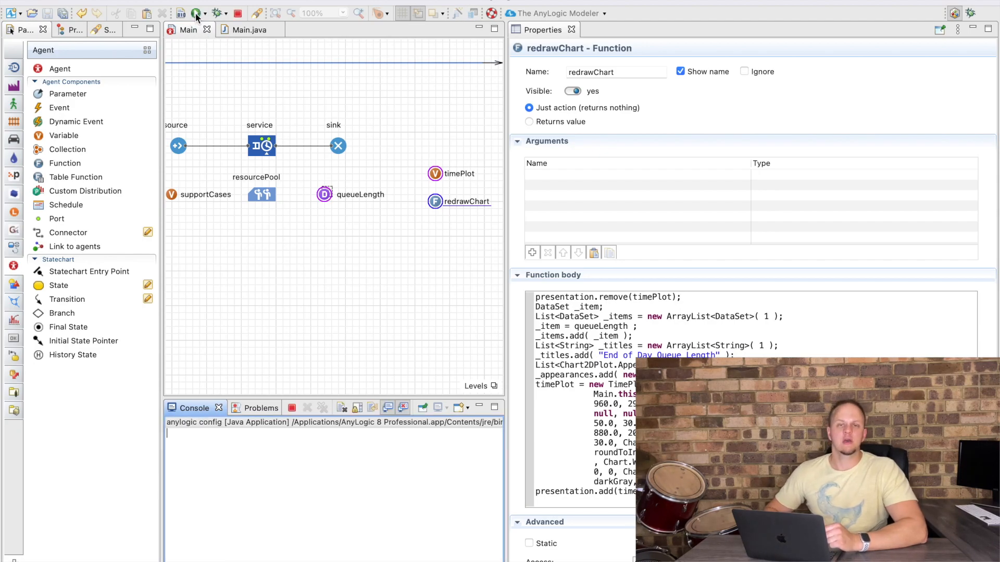
Run the experiment and speed it up to watch the End of Day Queue Length chart extend.
{"action": "left_click", "coordinate": [180, 13]}
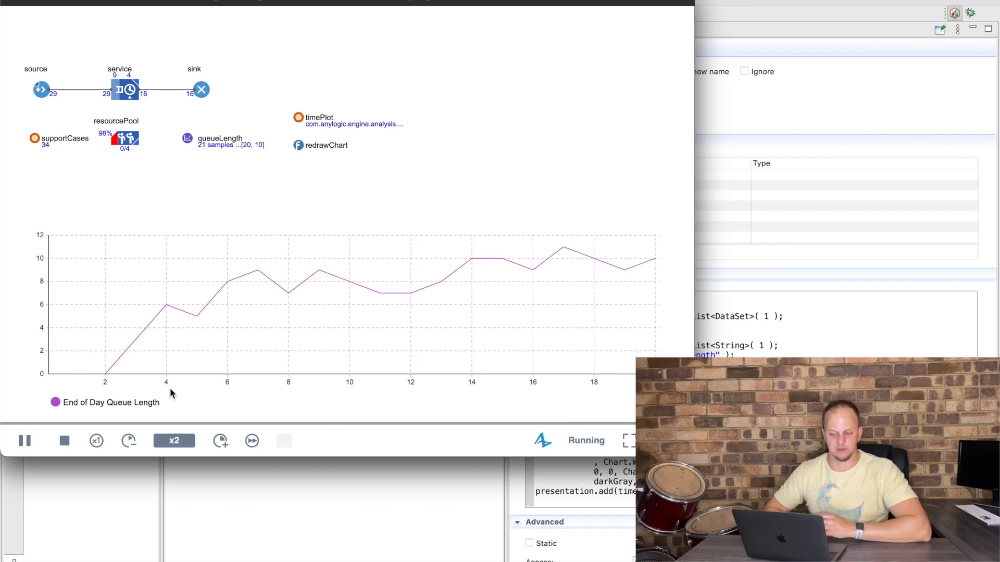
{"action": "left_click", "coordinate": [221, 441]}
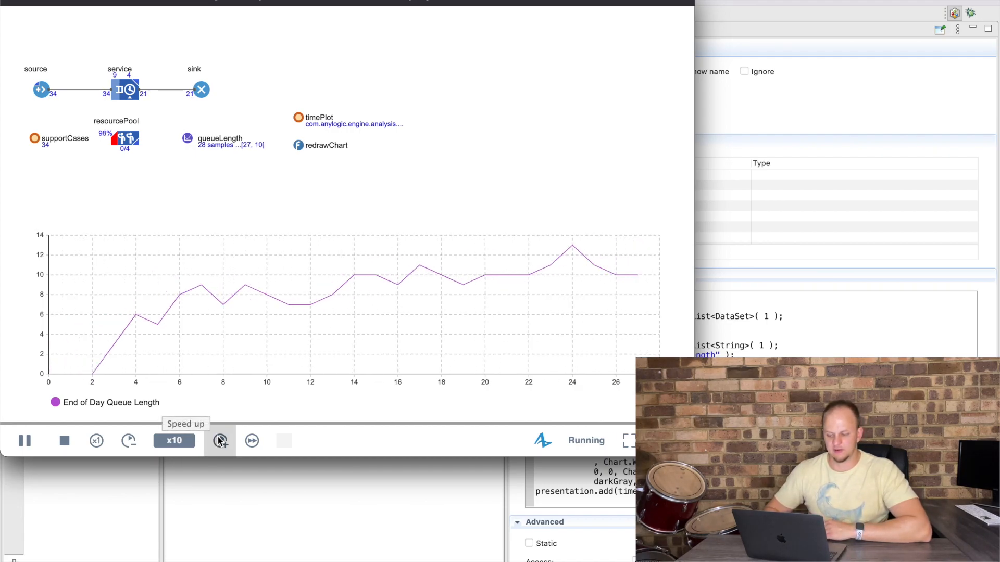